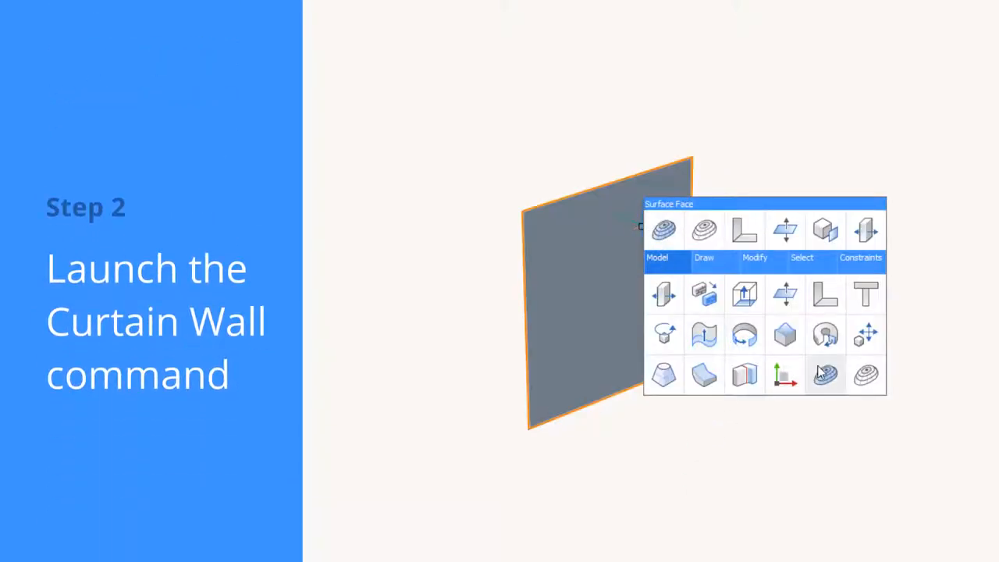
Step: Run Curtain Wall from the Quad's Model tools on the selected flat face
click(824, 375)
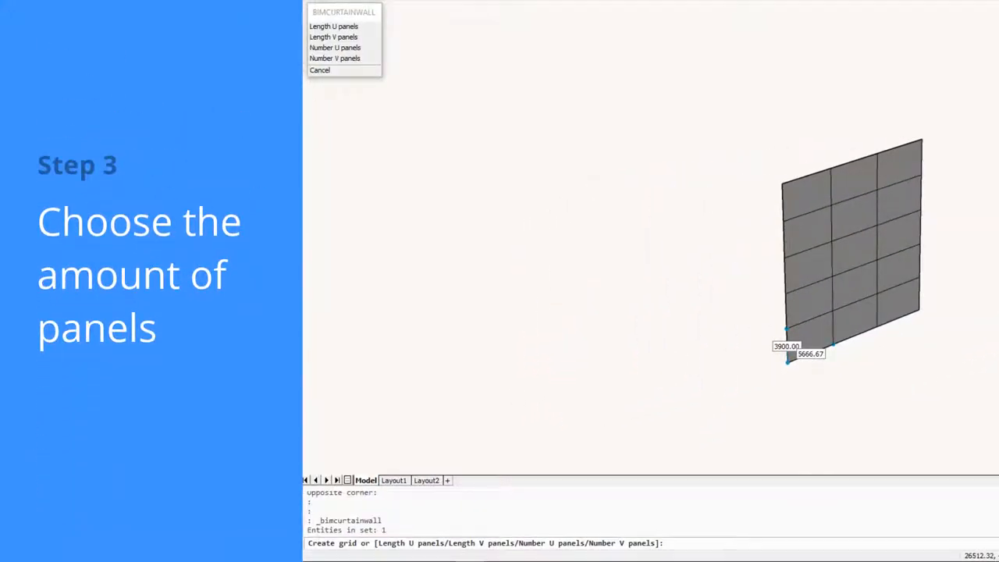
Step: Set the grid by panel count, five panels in U and five in V
text(NU)
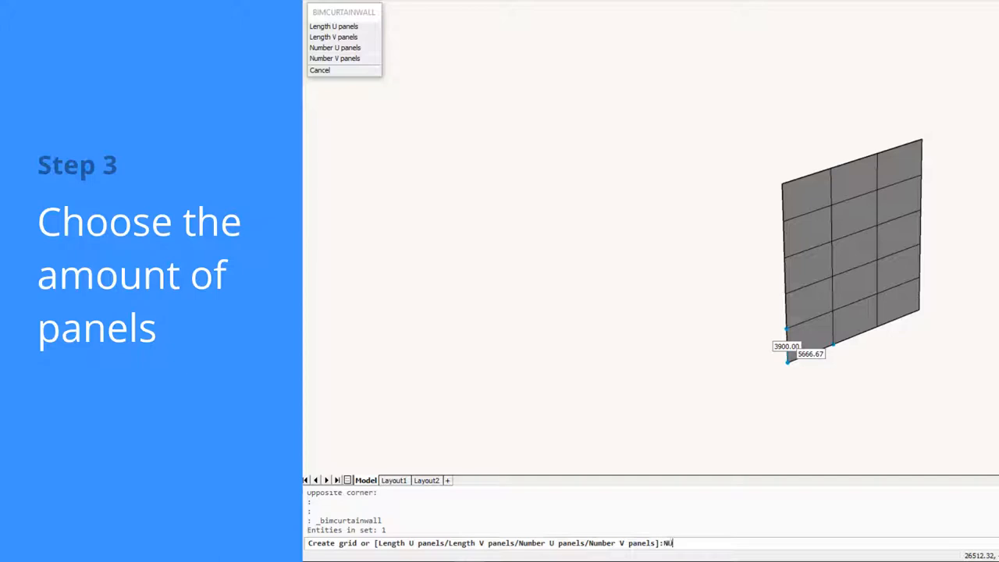
click(334, 46)
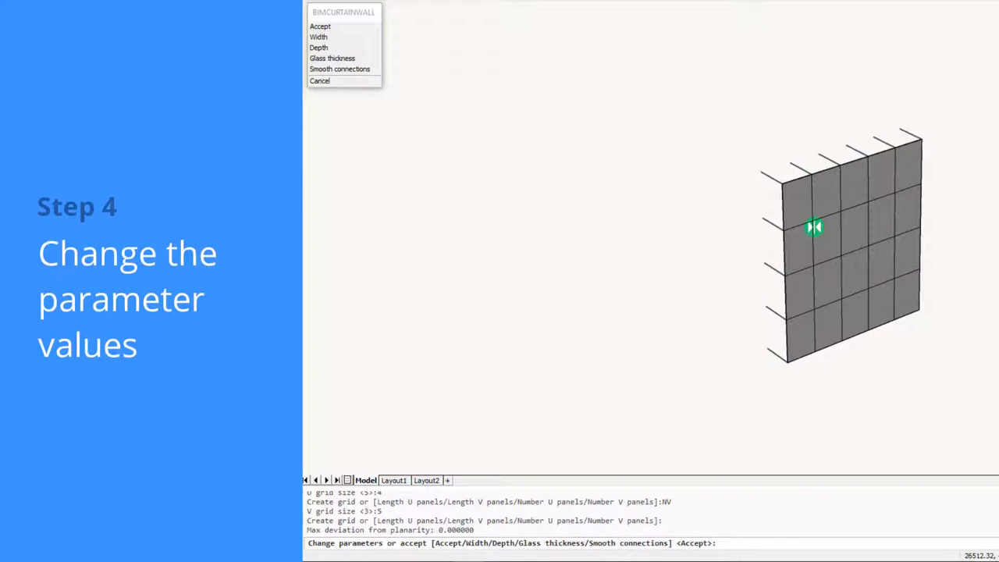
Step: Enter frame width 100, frame depth 200 and glass thickness 10
click(318, 38)
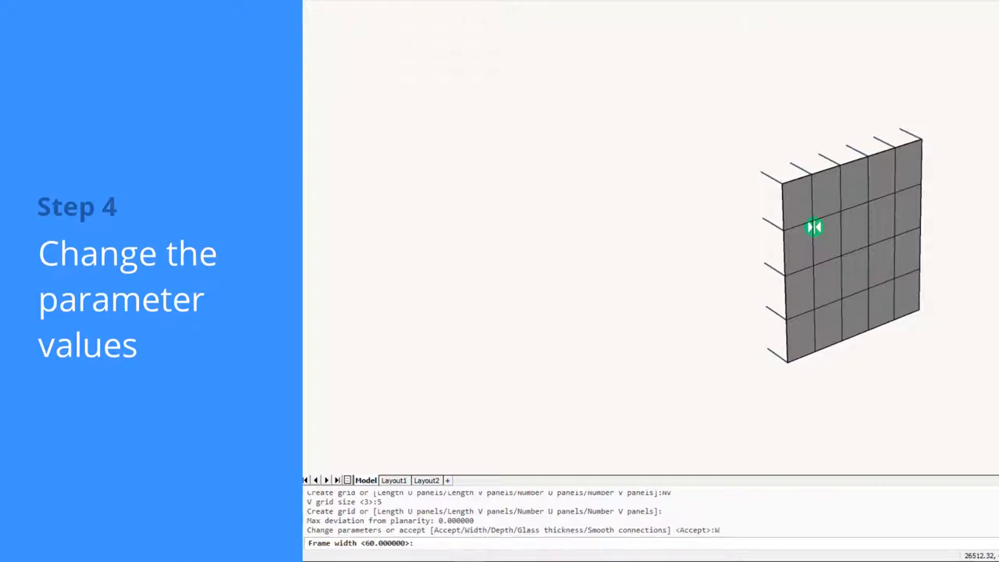
text(100)
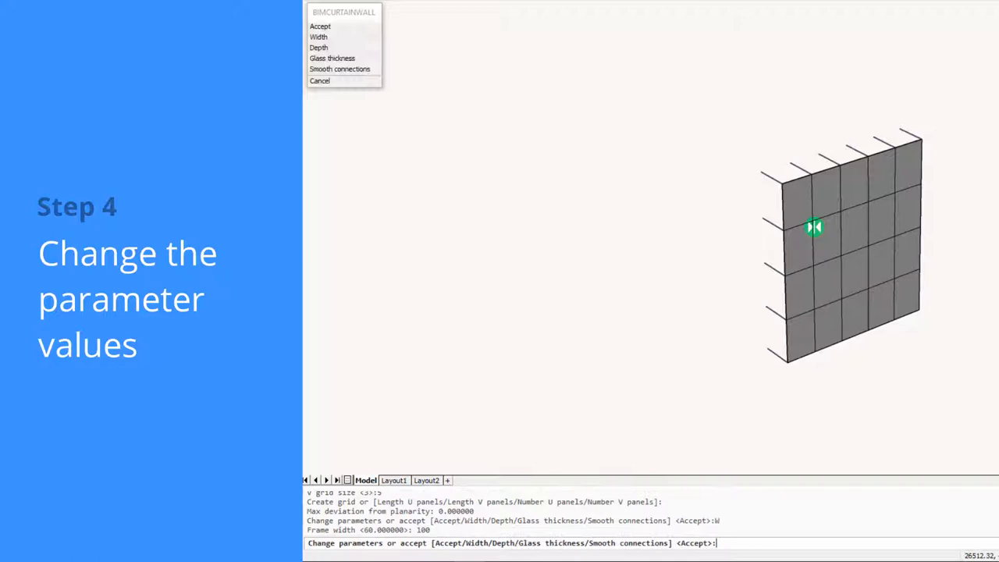
click(324, 47)
text(G)
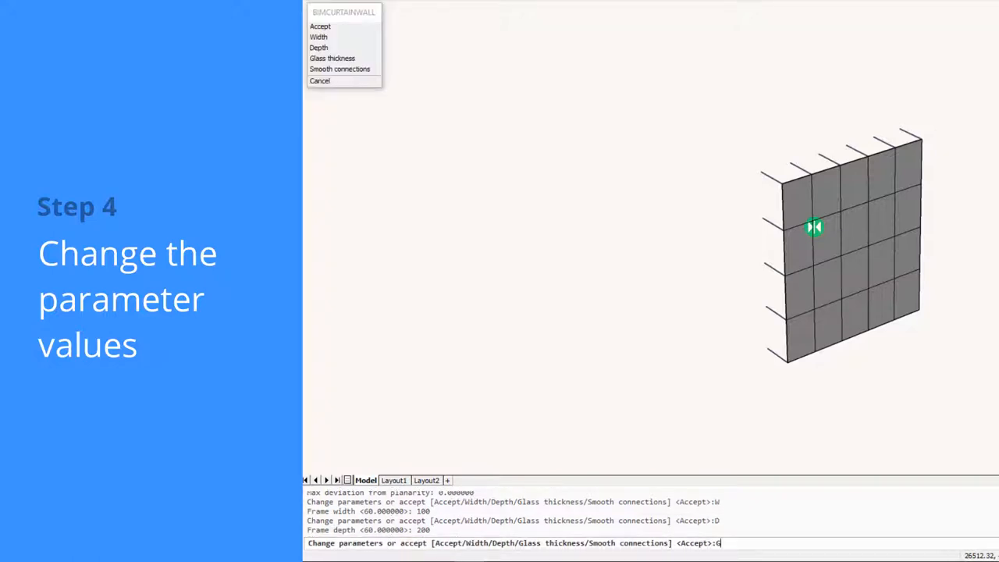
key(enter)
text(10)
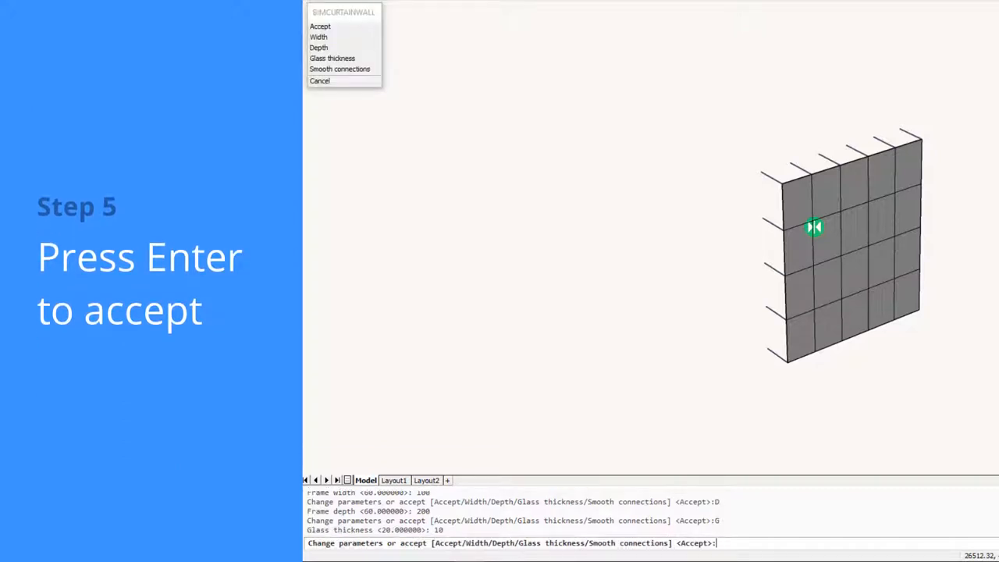
Step: Accept the parameters so the flat face becomes a framed glass curtain wall
key(enter)
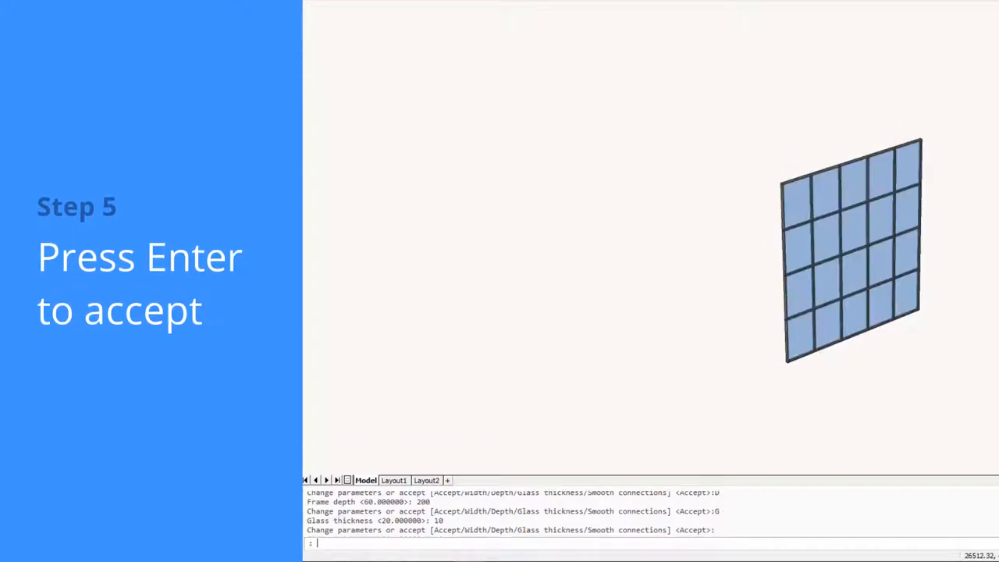
key(enter)
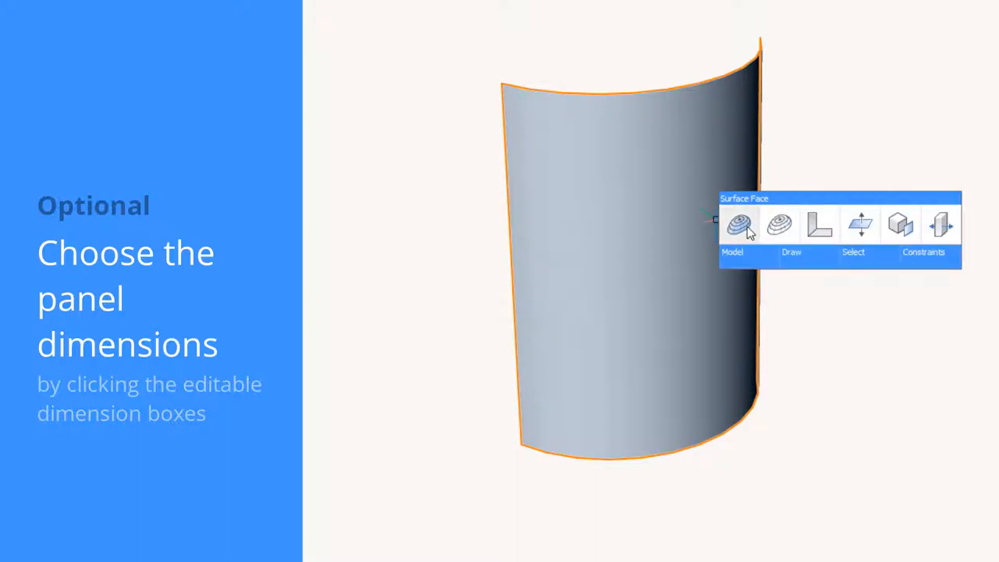
Step: Run Curtain Wall on the curved face and change the 5152.73 base panel dimension to 3000
click(737, 225)
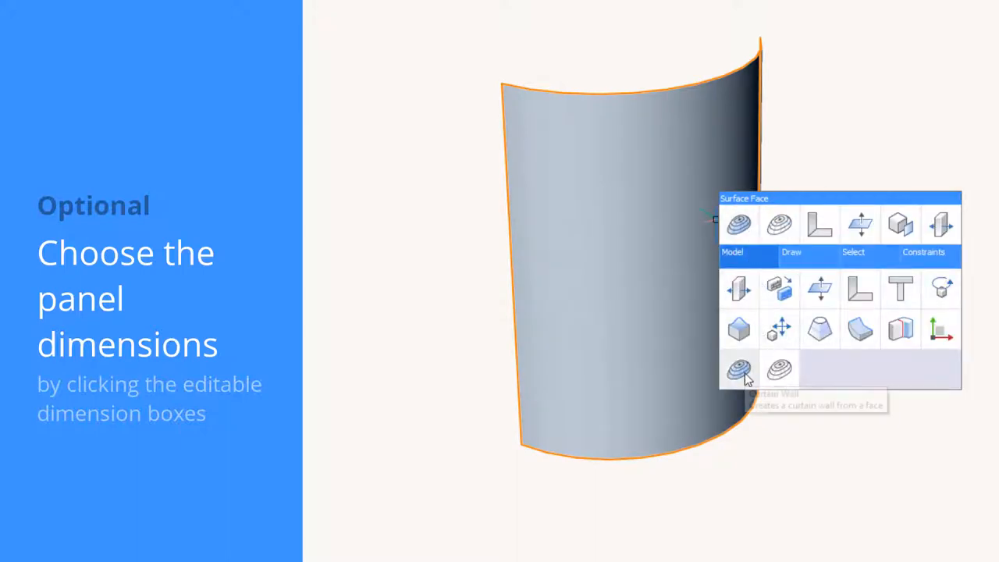
click(734, 366)
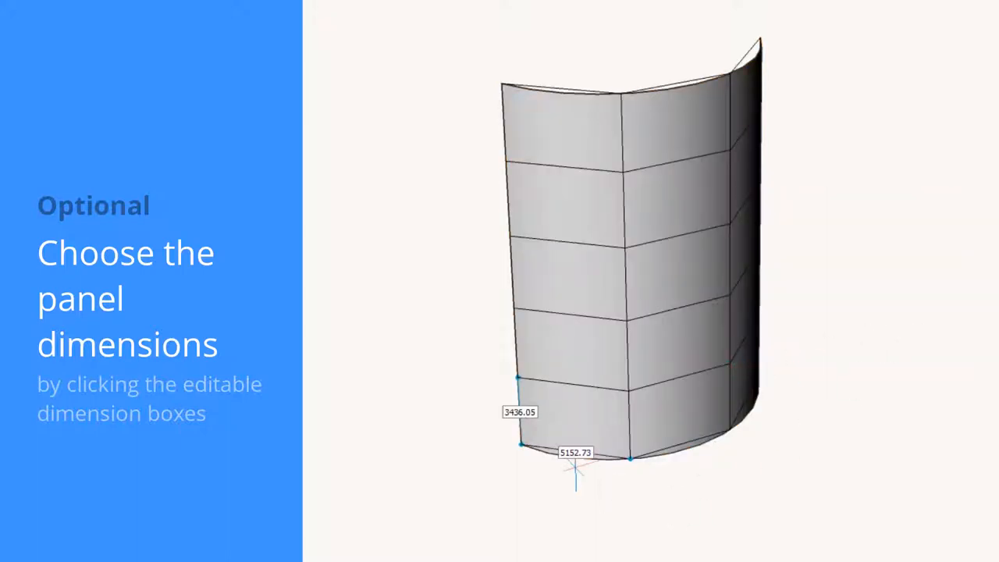
click(573, 452)
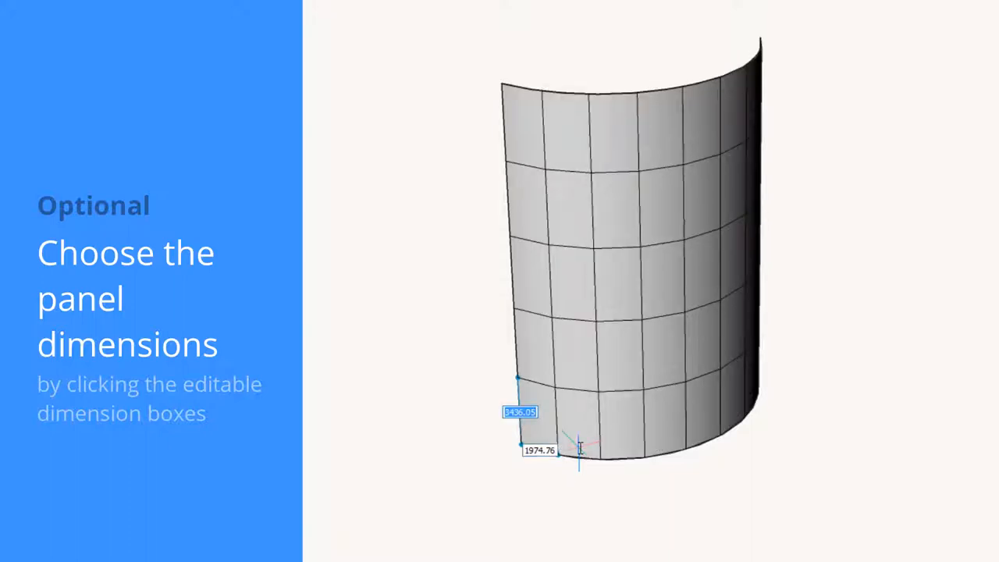
text(3000)
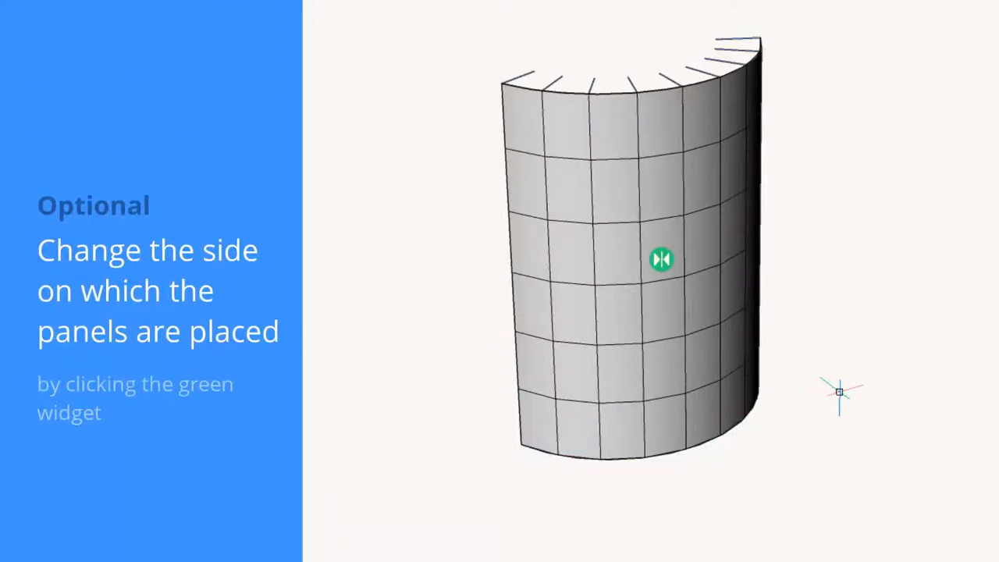
Step: Flip the panels to the other side of the curved face and choose Smooth connections
click(662, 259)
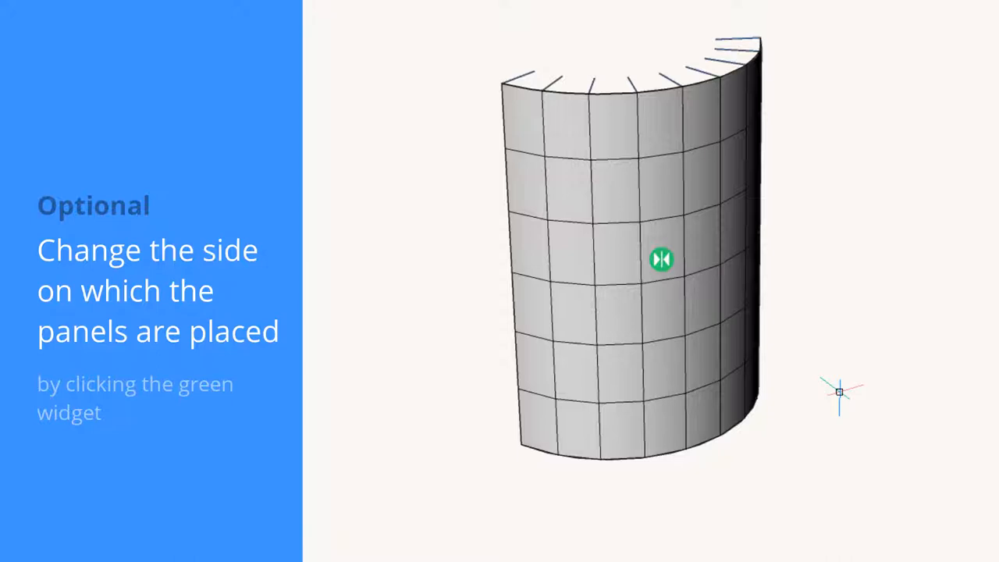
click(662, 259)
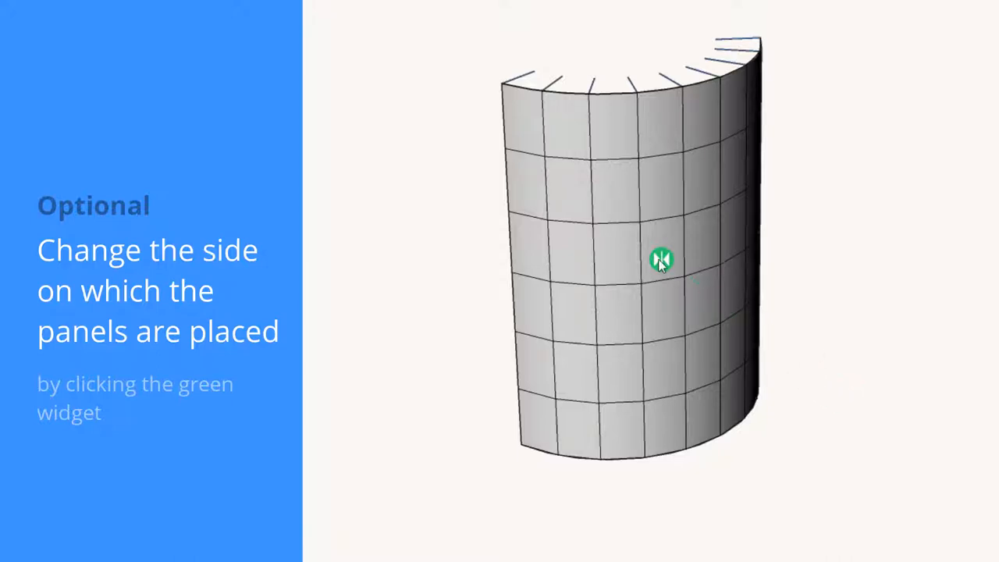
click(661, 259)
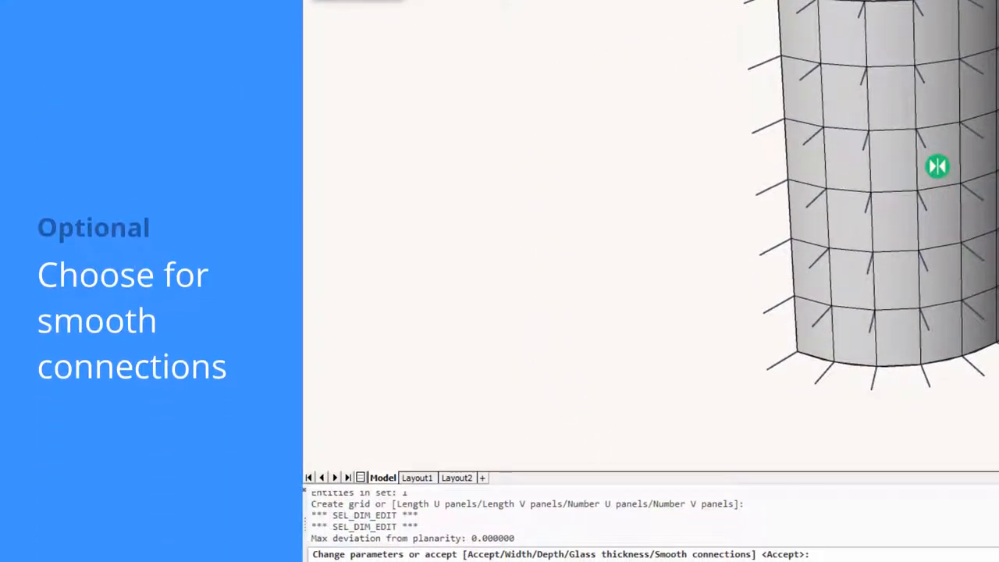
text(S)
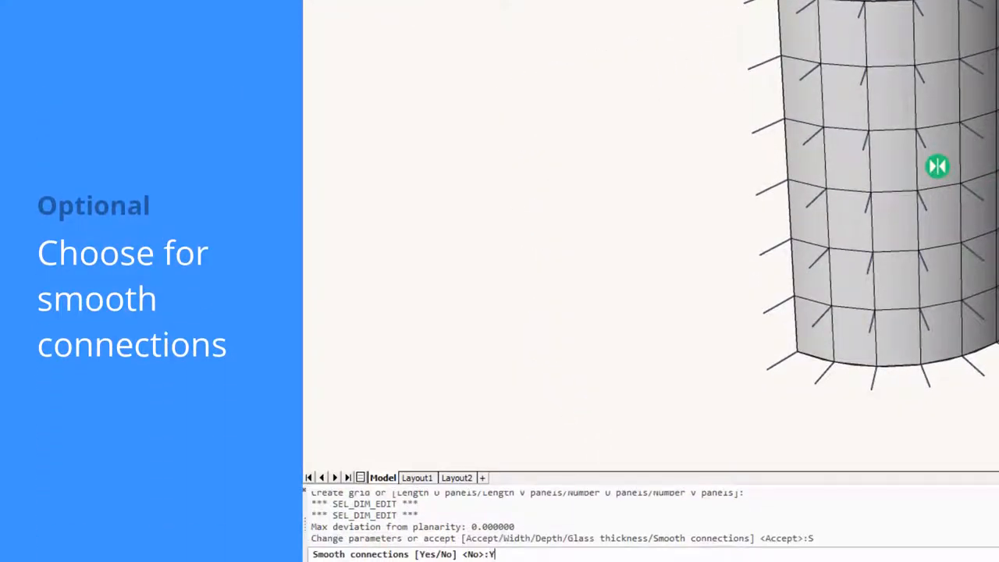